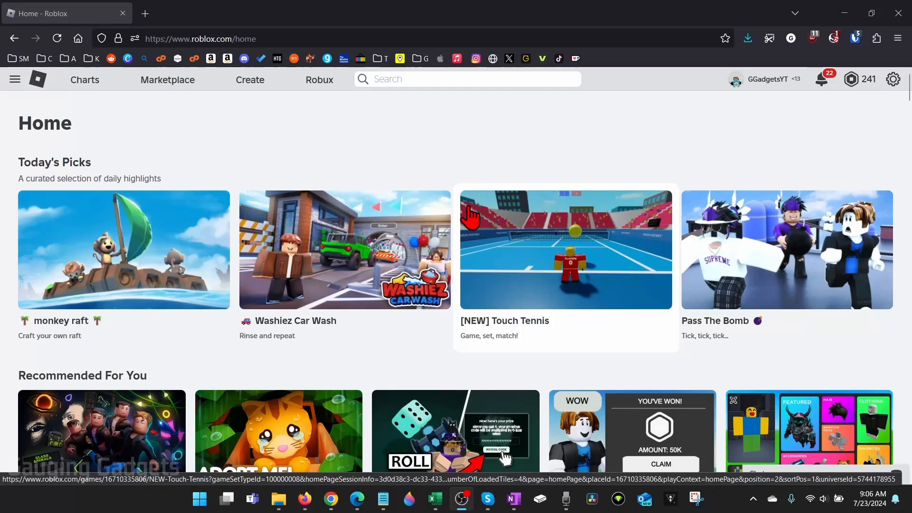
pyautogui.moveTo(462, 162)
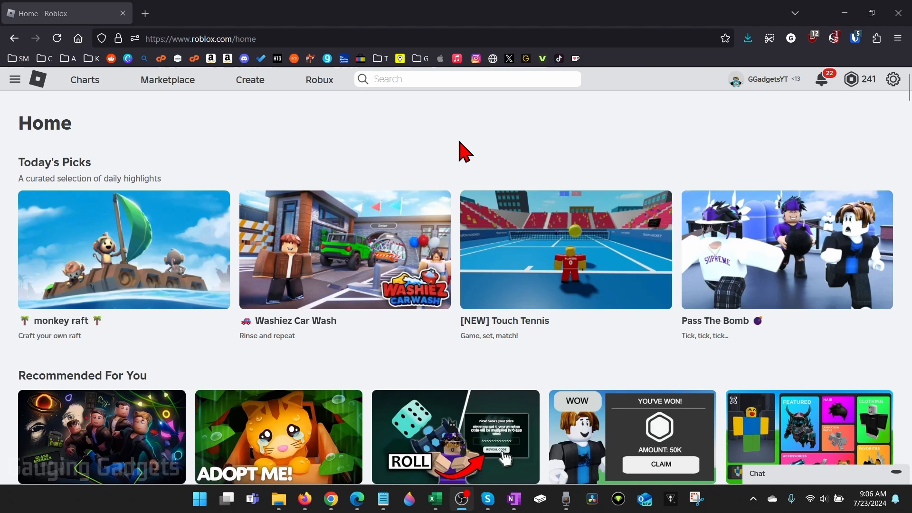
pyautogui.moveTo(448, 158)
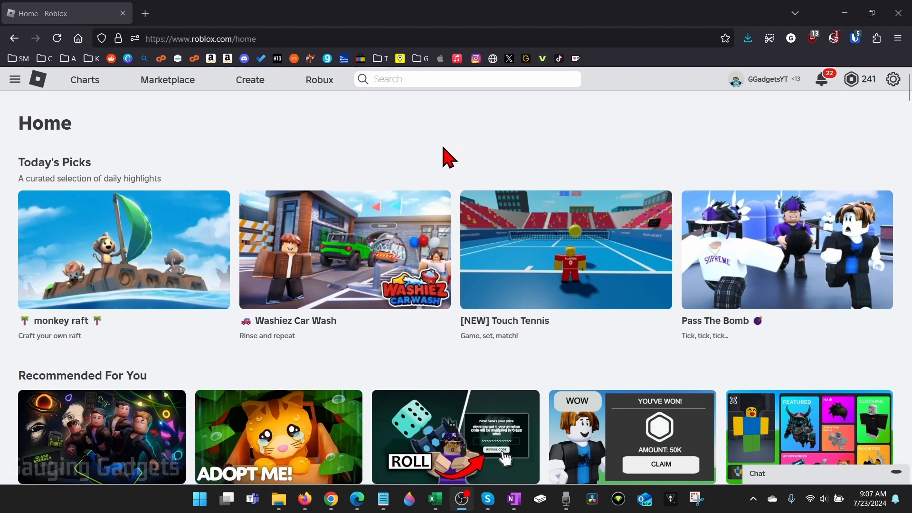
pyautogui.moveTo(285, 116)
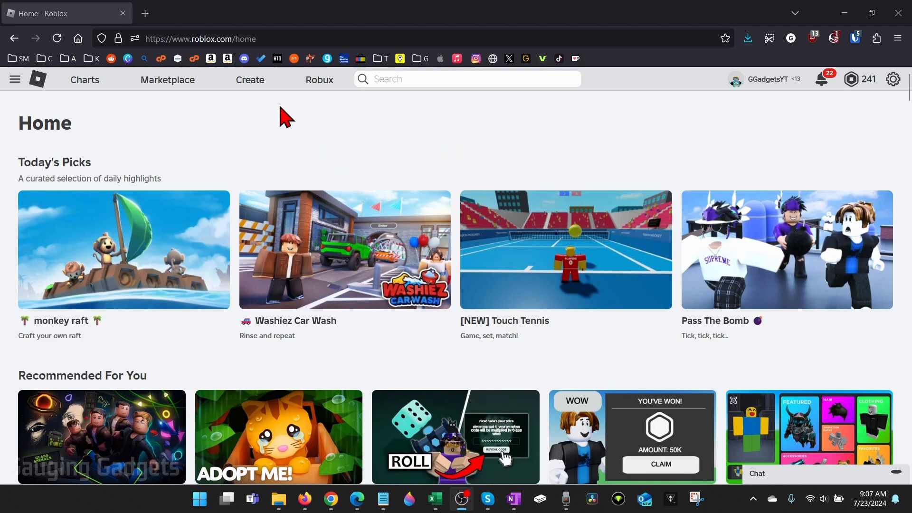
pyautogui.moveTo(250, 90)
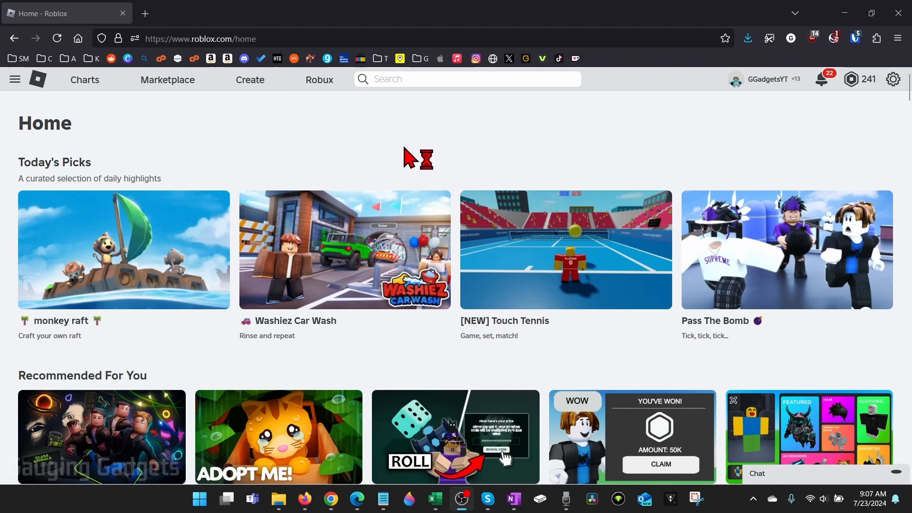
pyautogui.moveTo(381, 154)
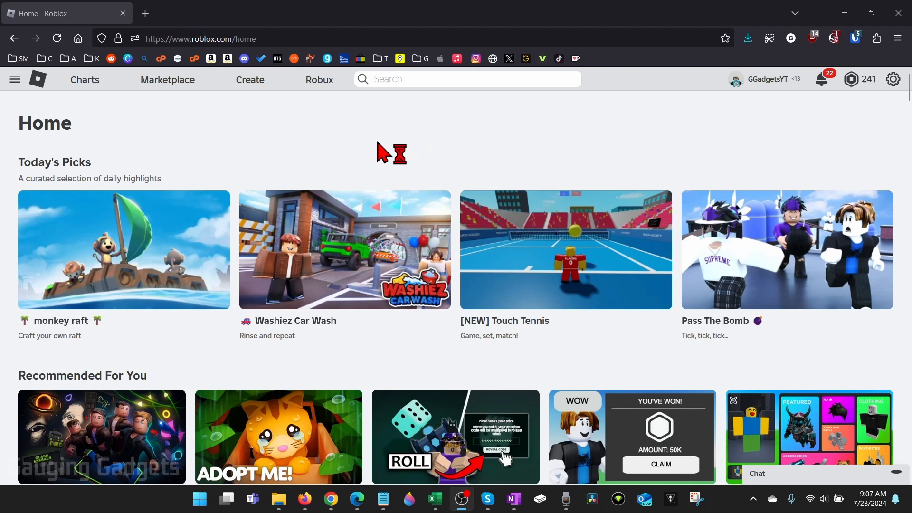
pyautogui.moveTo(384, 146)
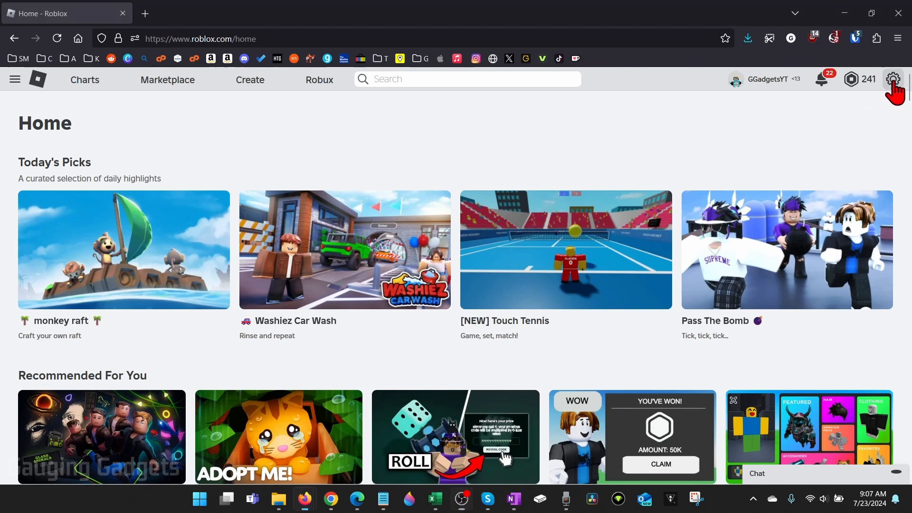
# - Go to the account settings' Privacy section from the gear menu
pyautogui.click(893, 79)
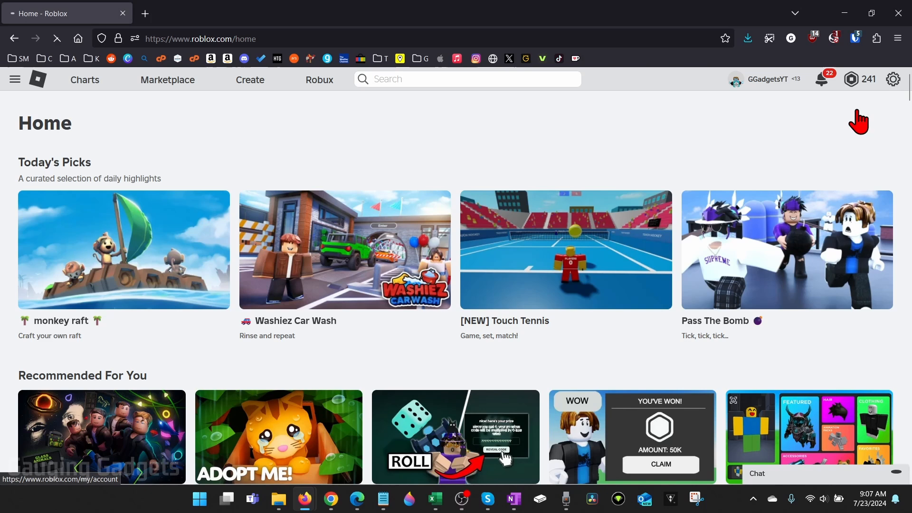
pyautogui.click(894, 79)
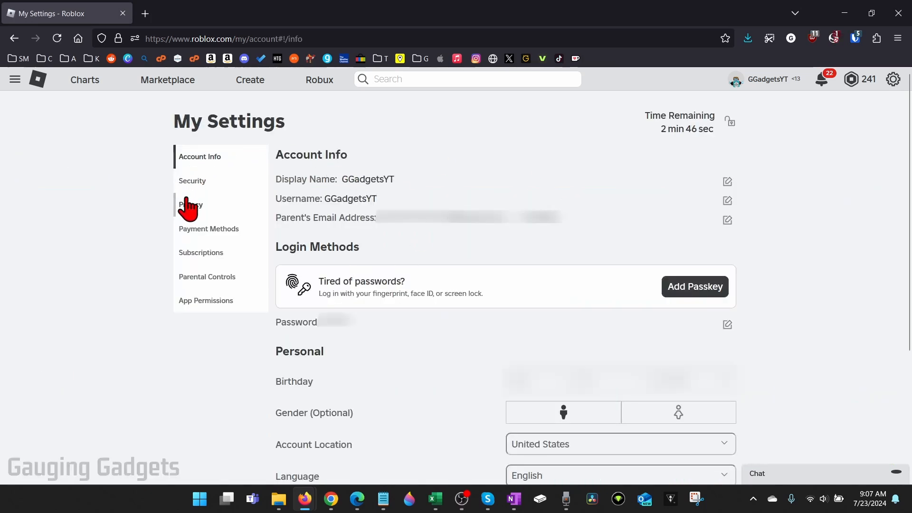
pyautogui.click(191, 205)
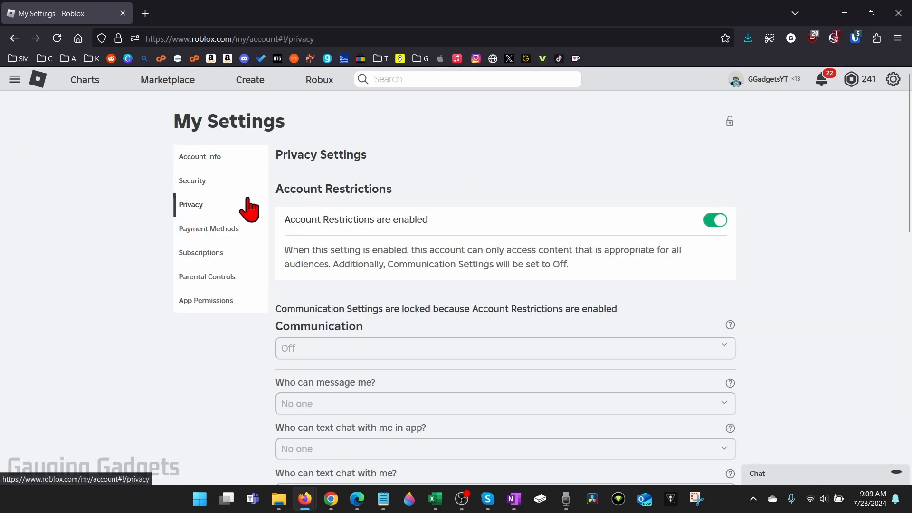
pyautogui.moveTo(322, 188)
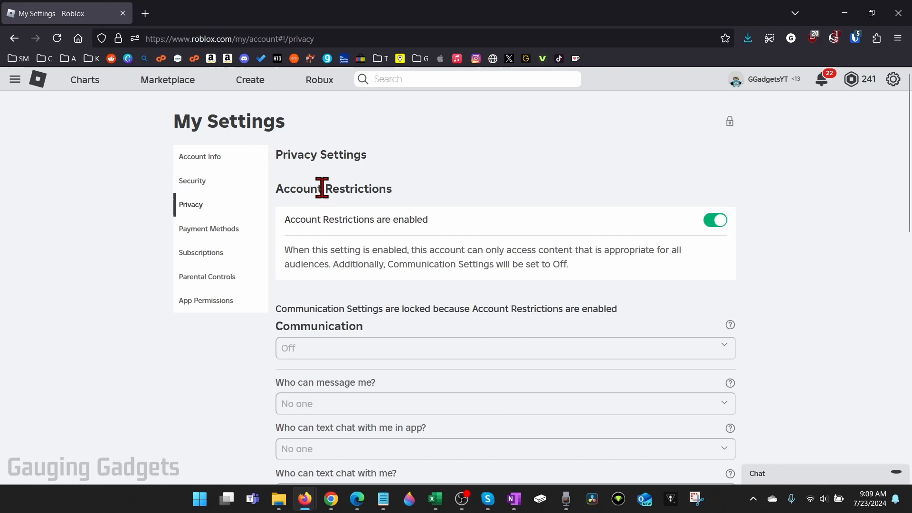
pyautogui.moveTo(754, 226)
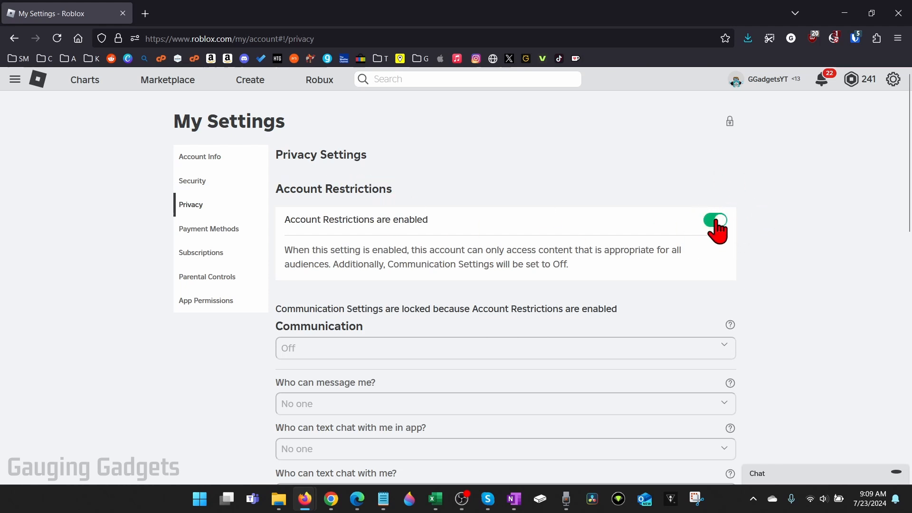
pyautogui.click(715, 220)
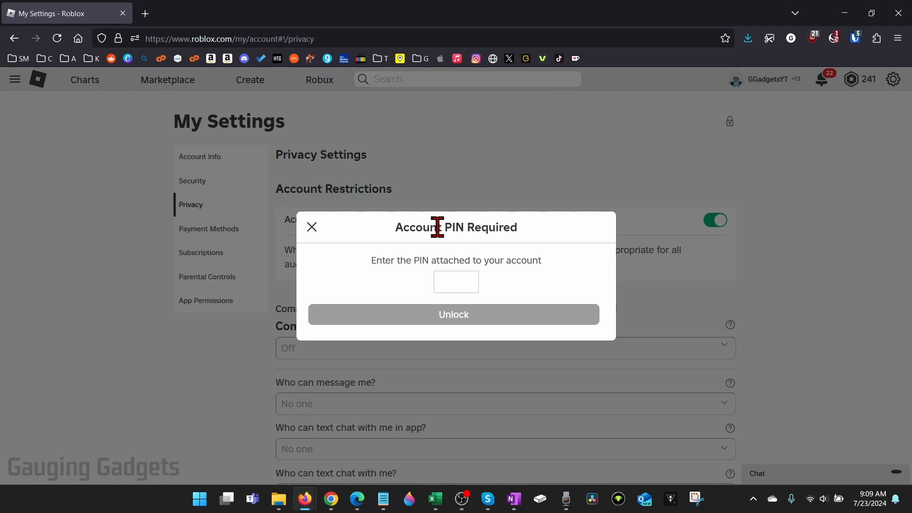
pyautogui.click(456, 282)
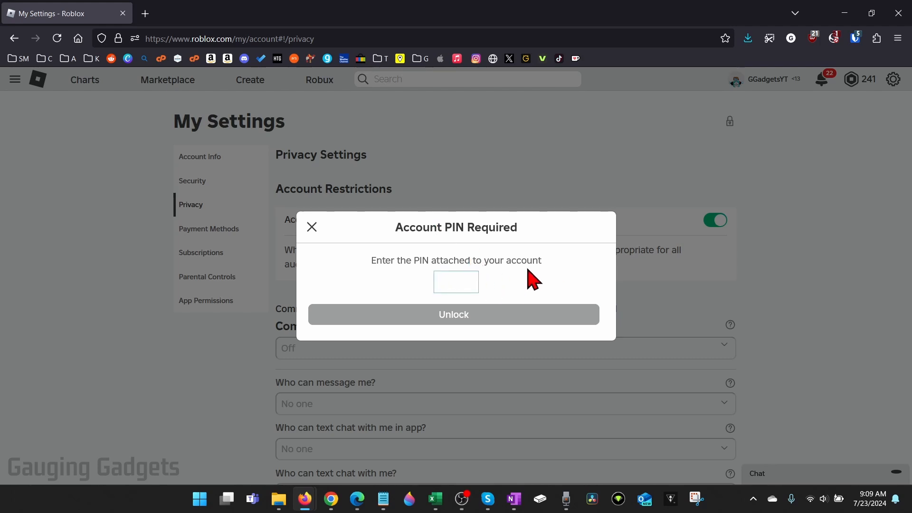
pyautogui.click(456, 282)
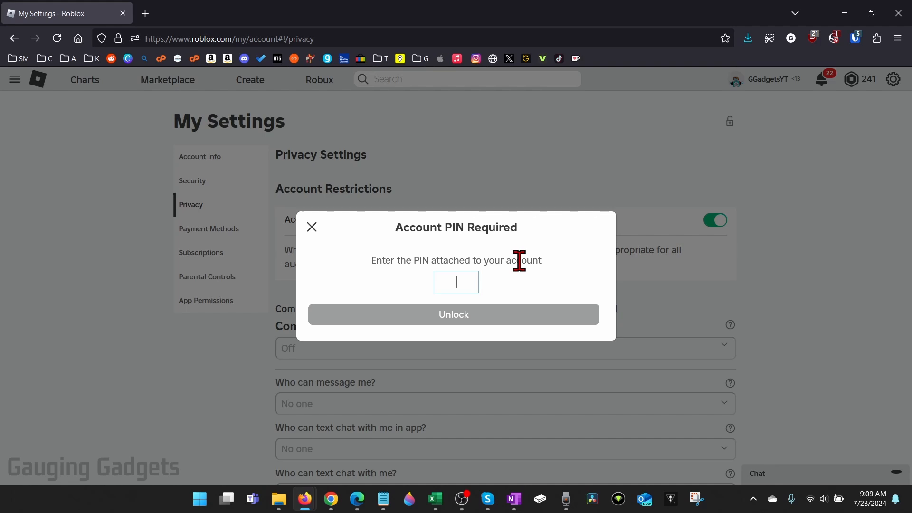
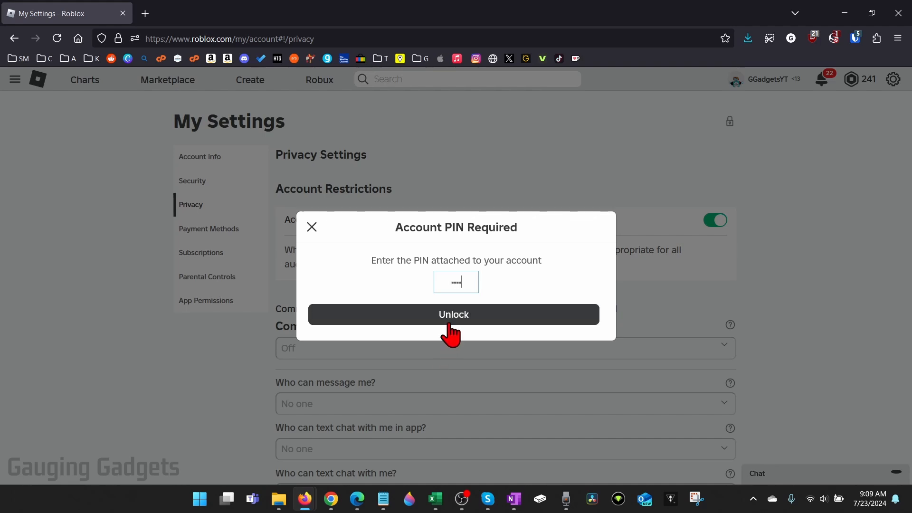
pyautogui.click(454, 314)
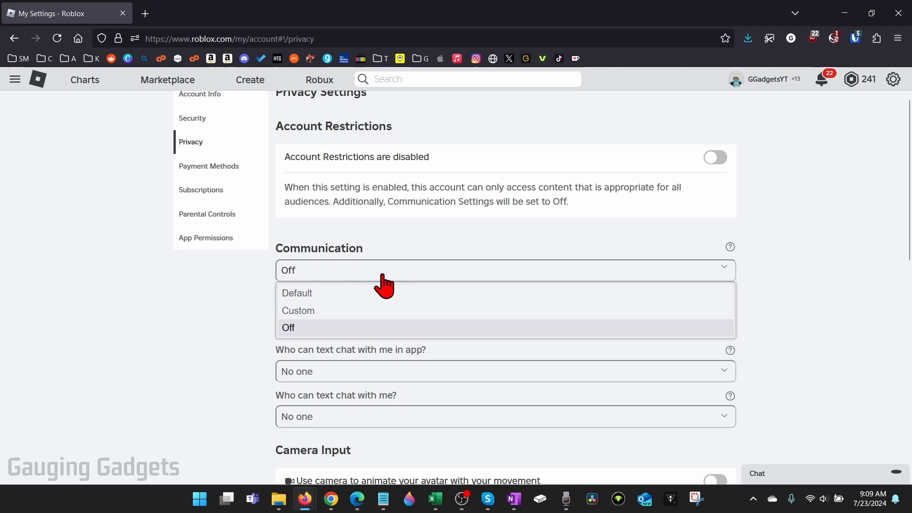
# - Choose Default communication, keeping messaging and in-app chat at Friends and text chat at Everyone
pyautogui.click(296, 292)
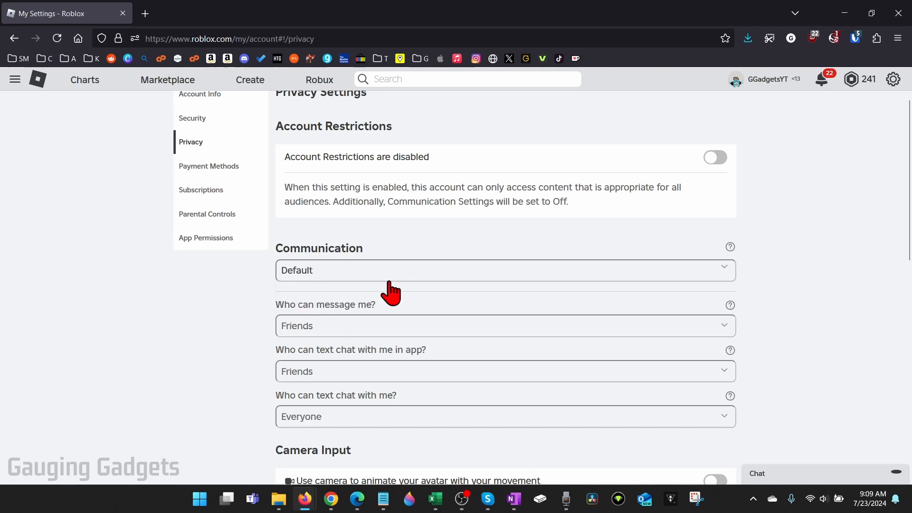
pyautogui.scroll(-3)
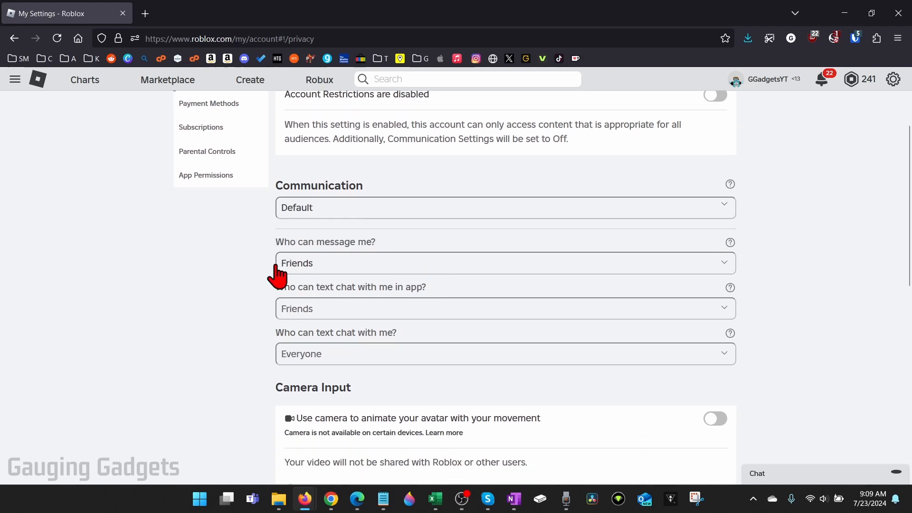
pyautogui.moveTo(349, 260)
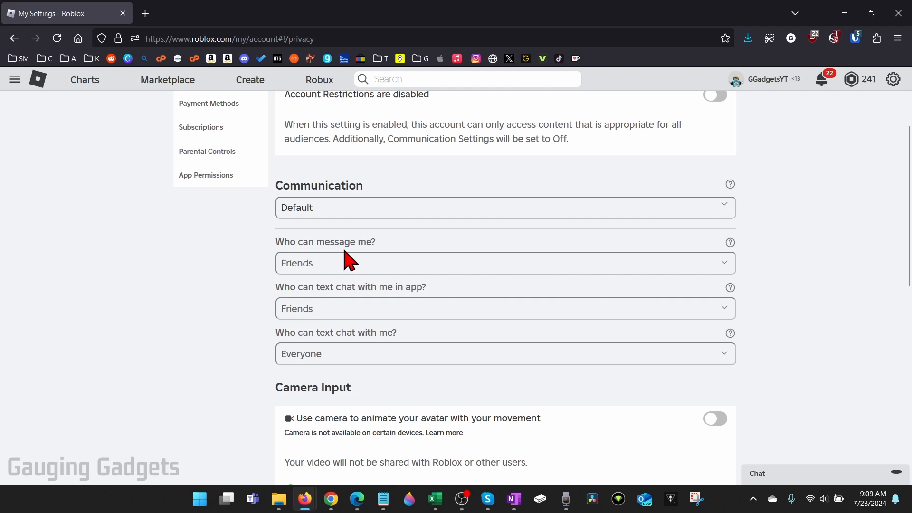
pyautogui.moveTo(242, 243)
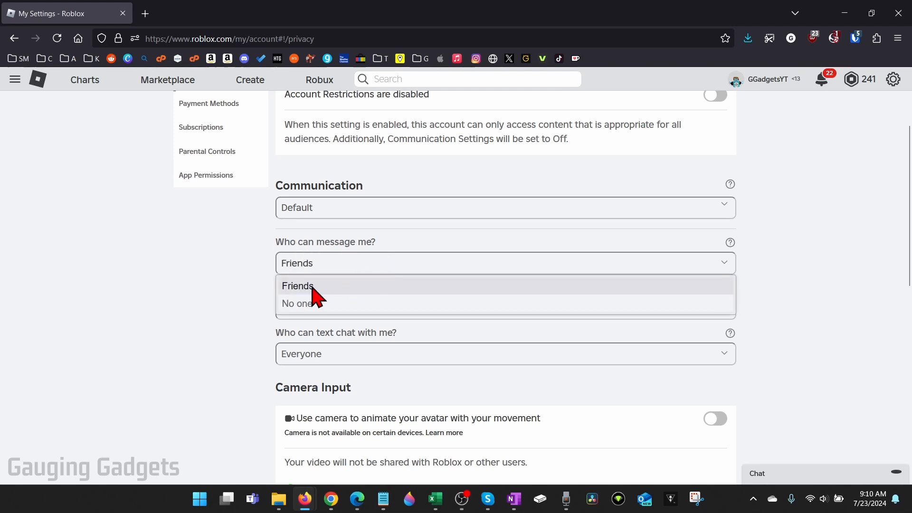
pyautogui.click(297, 285)
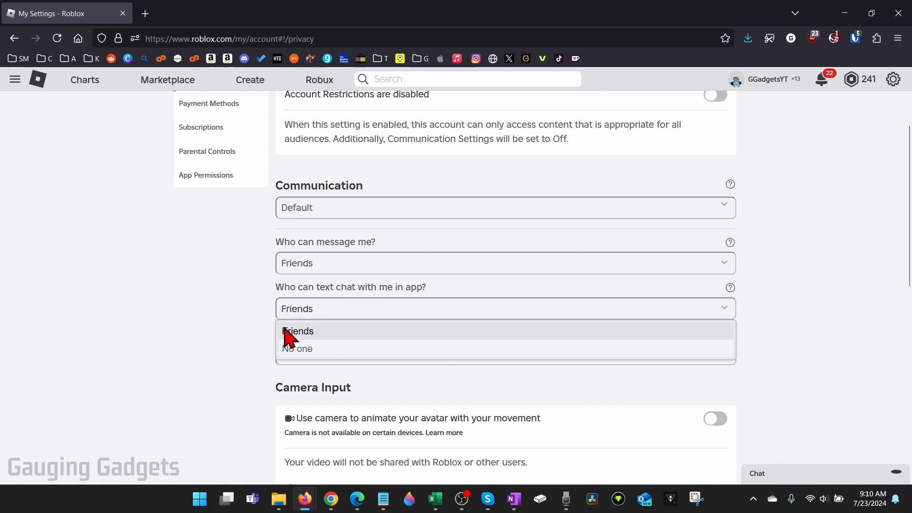
pyautogui.click(298, 331)
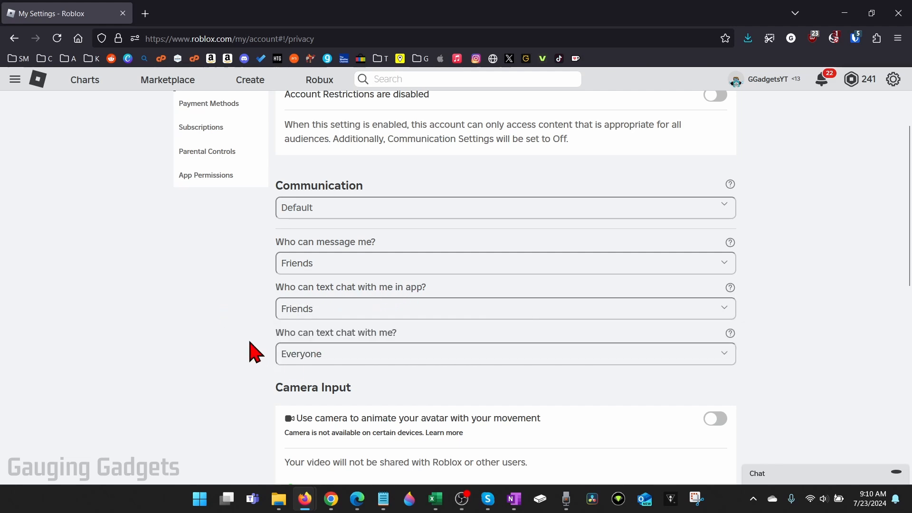
pyautogui.moveTo(370, 361)
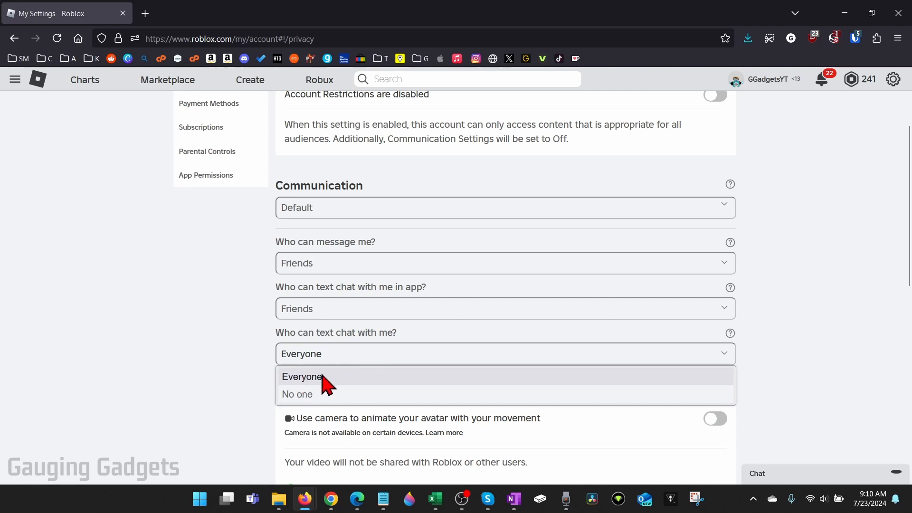
pyautogui.click(302, 376)
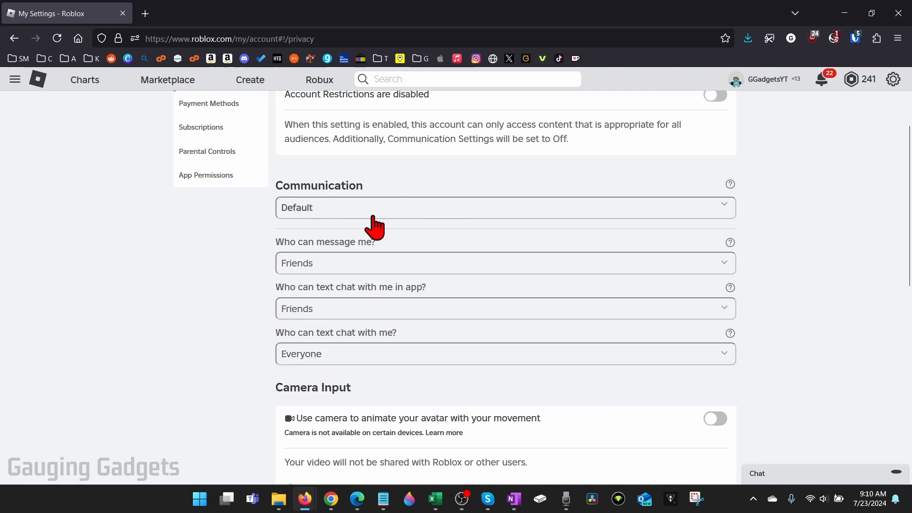
pyautogui.moveTo(37, 87)
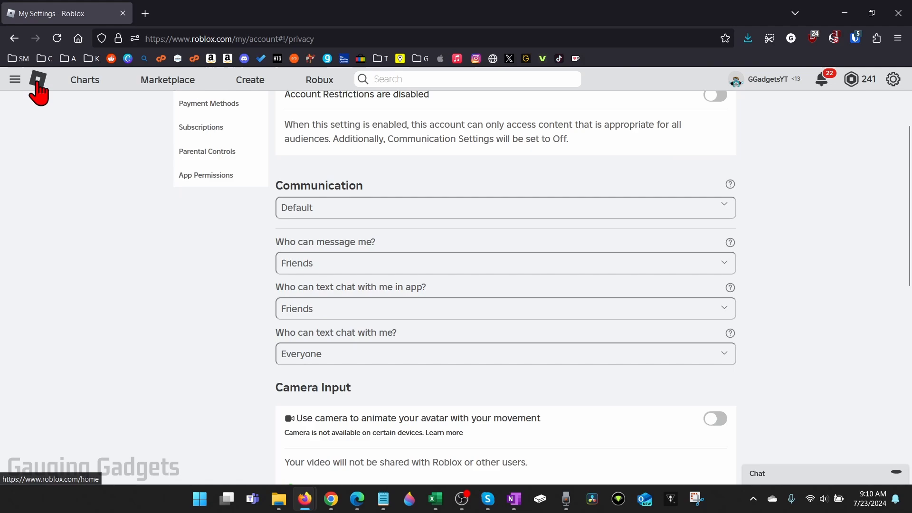